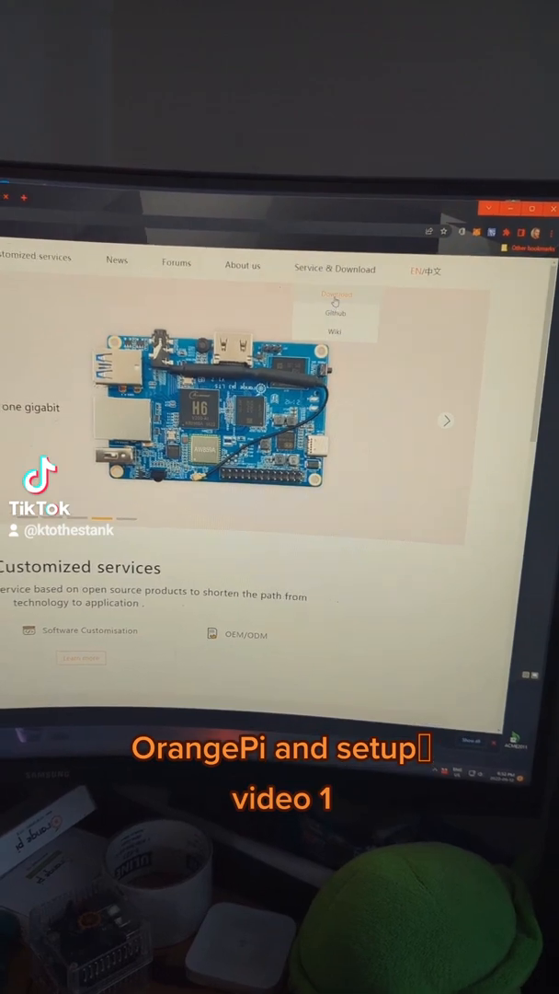
- Open the Orange Pi Zero2 download page and scroll to its Ubuntu, Debian and Android images
left_click(333, 295)
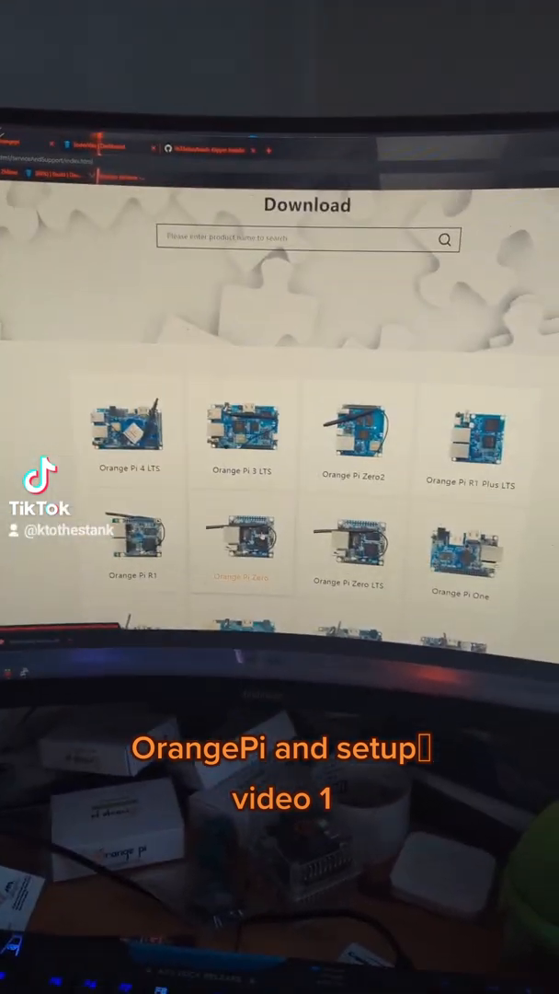
scroll("down", 3)
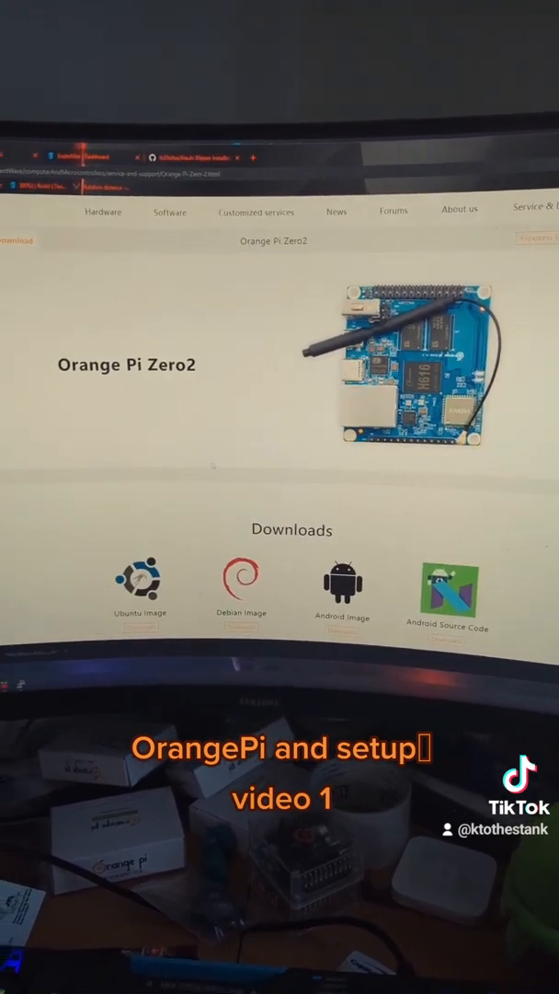
scroll("down", 3)
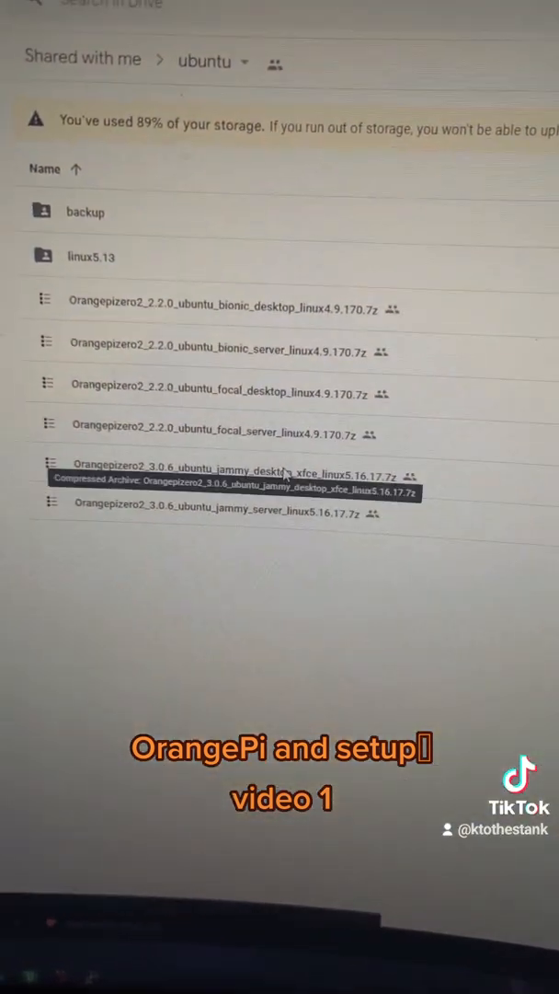
- Bring up download options for the Orangepizero2 jammy desktop image in the shared ubuntu folder
right_click(212, 457)
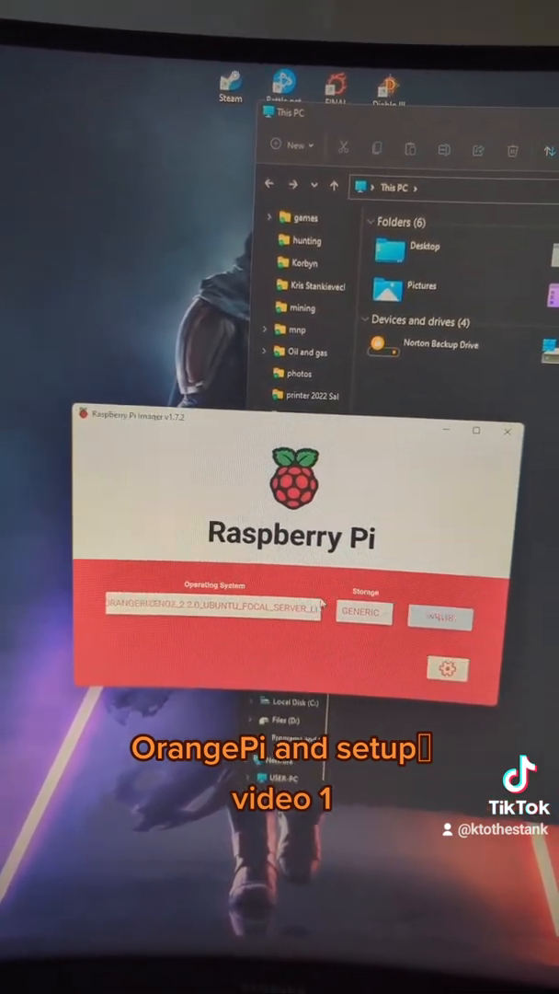
- In Raspberry Pi Imager, choose a custom image file from the computer as the OS
left_click(228, 610)
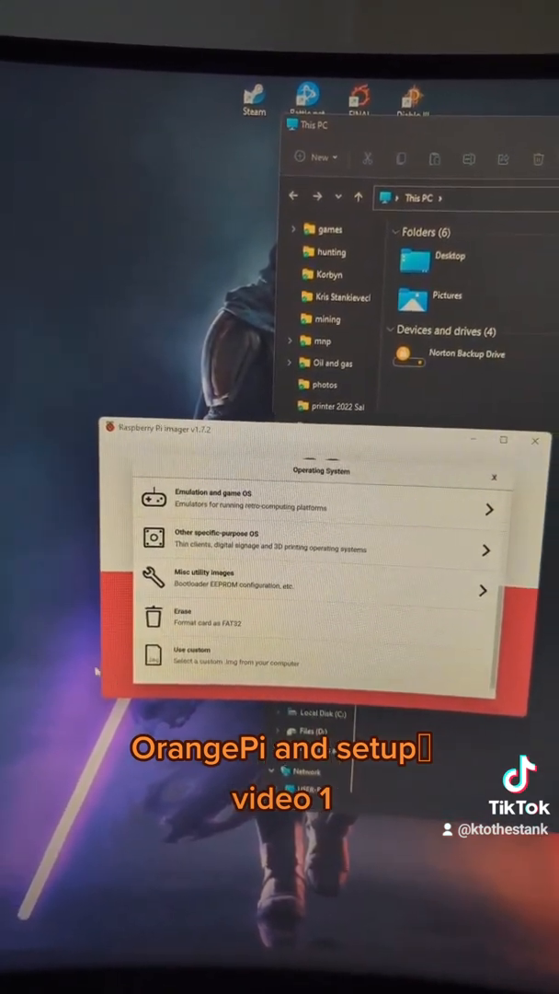
left_click(152, 679)
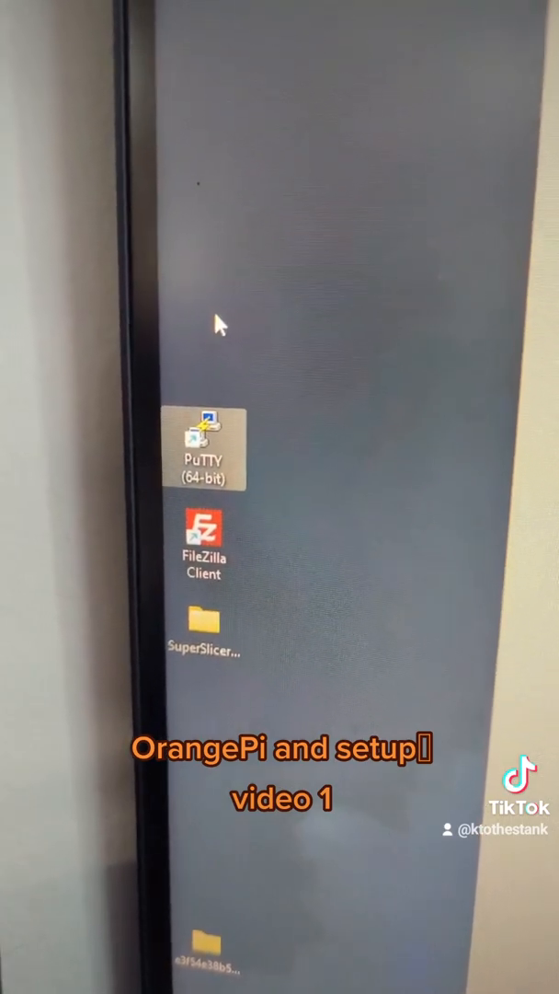
- Launch PuTTY and connect via SSH to 10.0.0.140 on port 22
double_click(204, 437)
type("10.0.0.140")
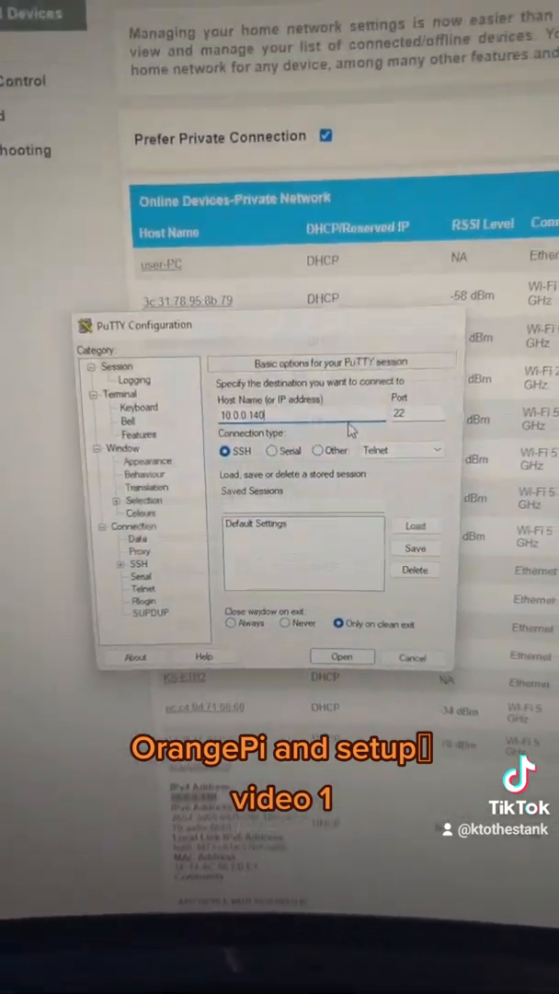
left_click(341, 656)
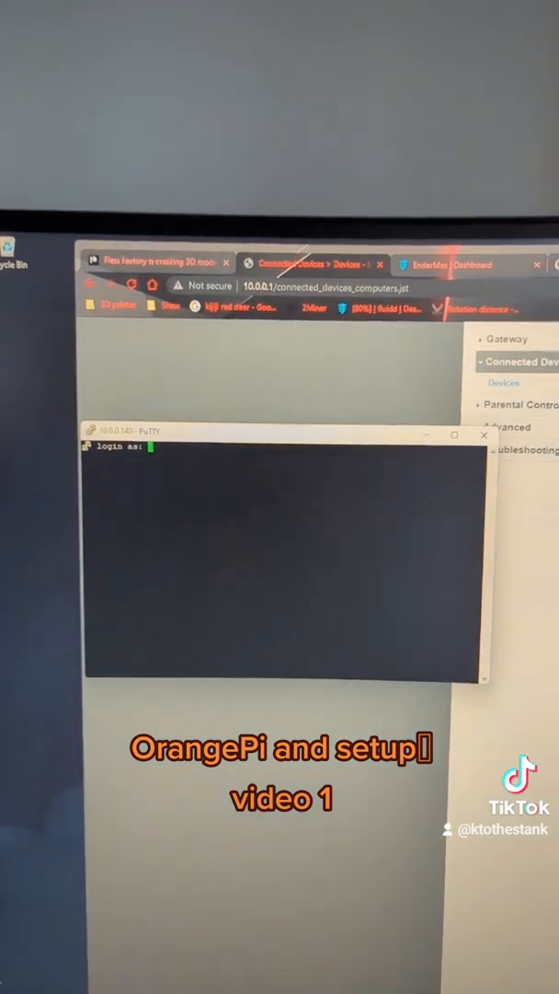